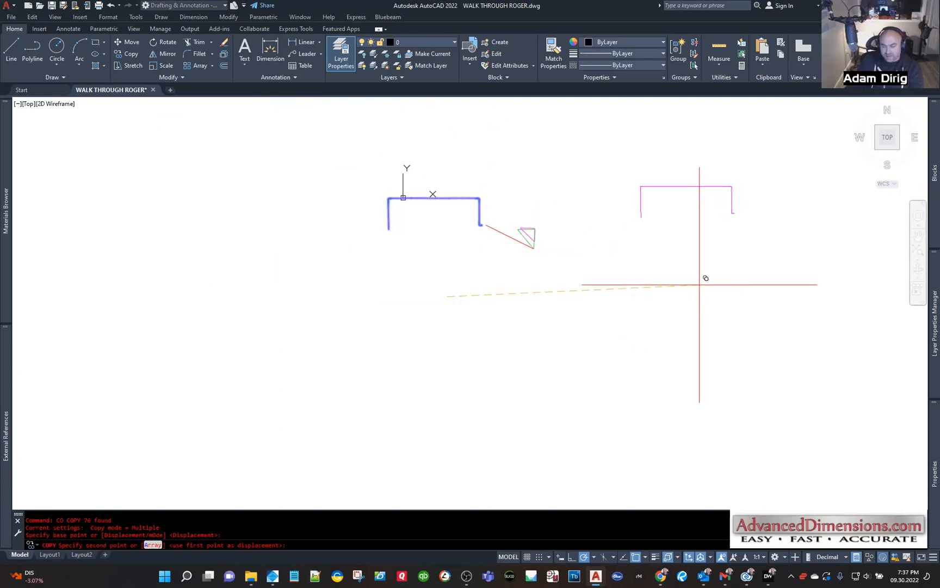
# Step: Copy the counter scan lines aside with a displacement of 200
pyautogui.write('200')
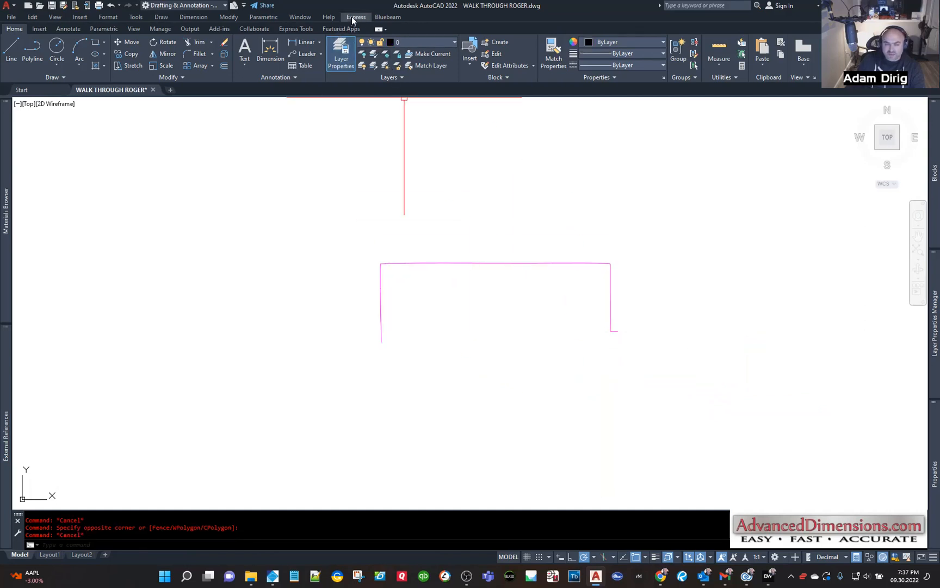
# Step: Browse the Express Tools menu while the copied counter scan lines are selected
pyautogui.click(356, 17)
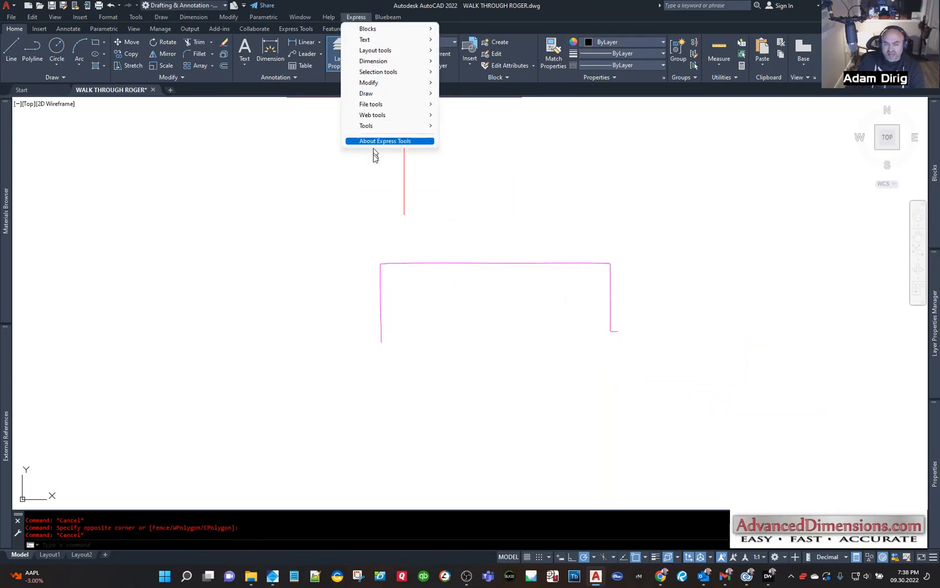
pyautogui.moveTo(371, 104)
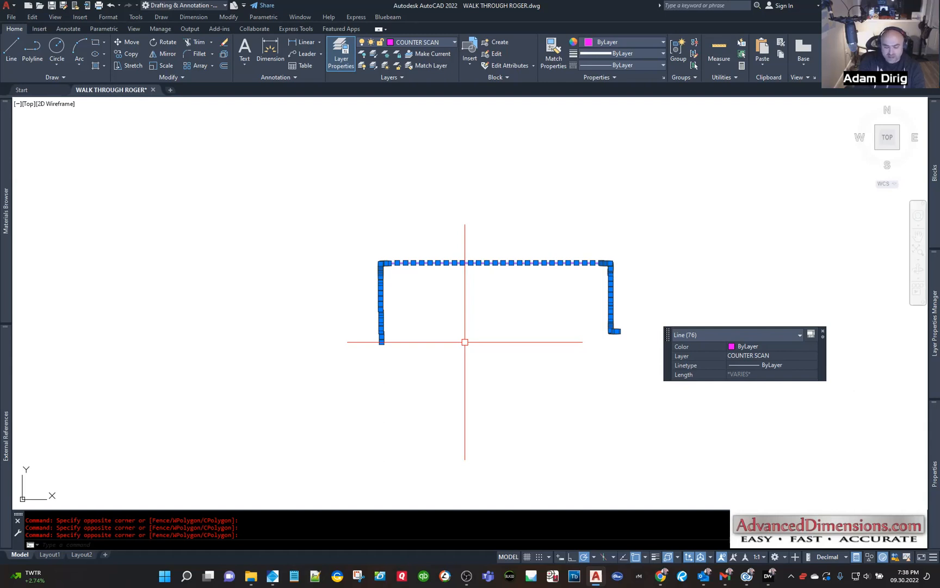
# Step: Open the Properties palette for the 76 copied counter scan lines using MO
pyautogui.write('MO')
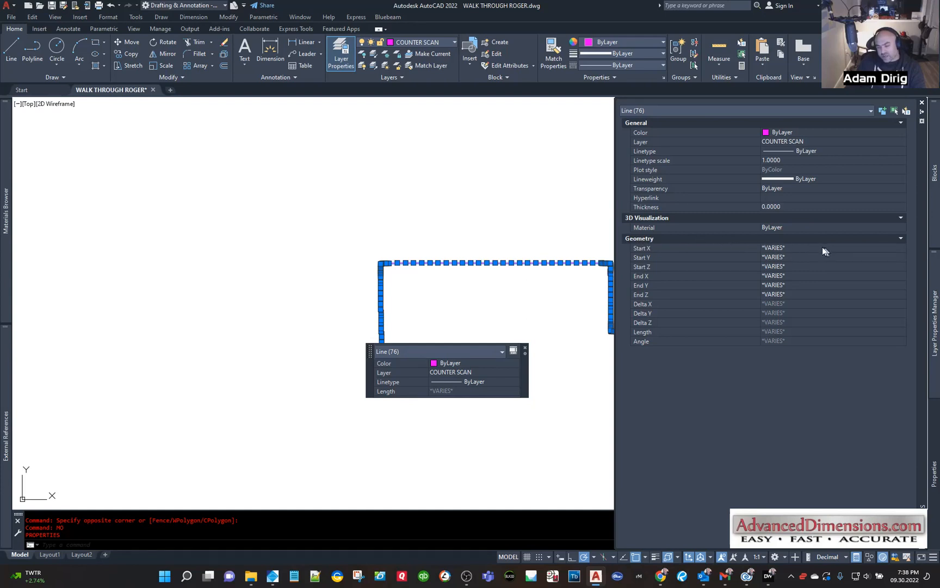
pyautogui.moveTo(757, 268)
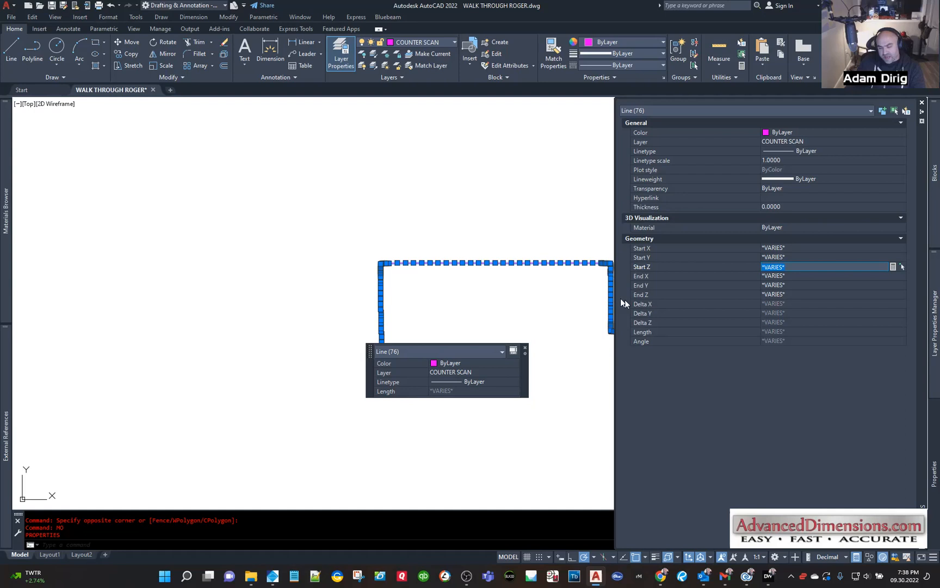
pyautogui.click(824, 295)
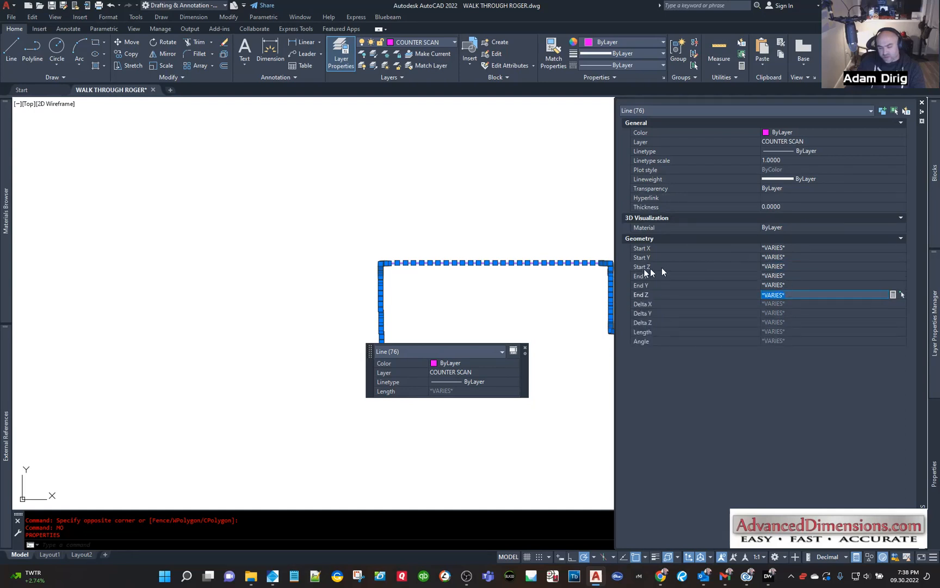
pyautogui.click(828, 266)
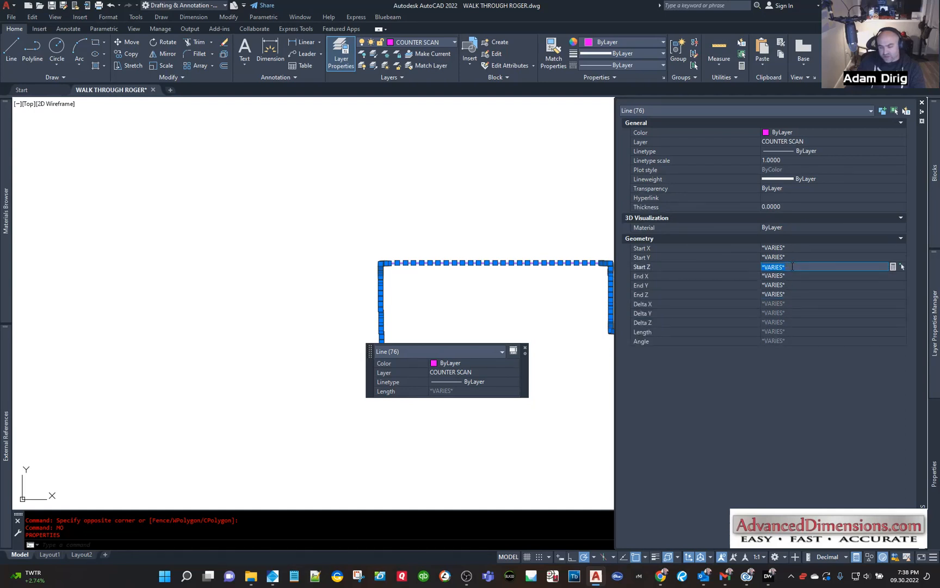